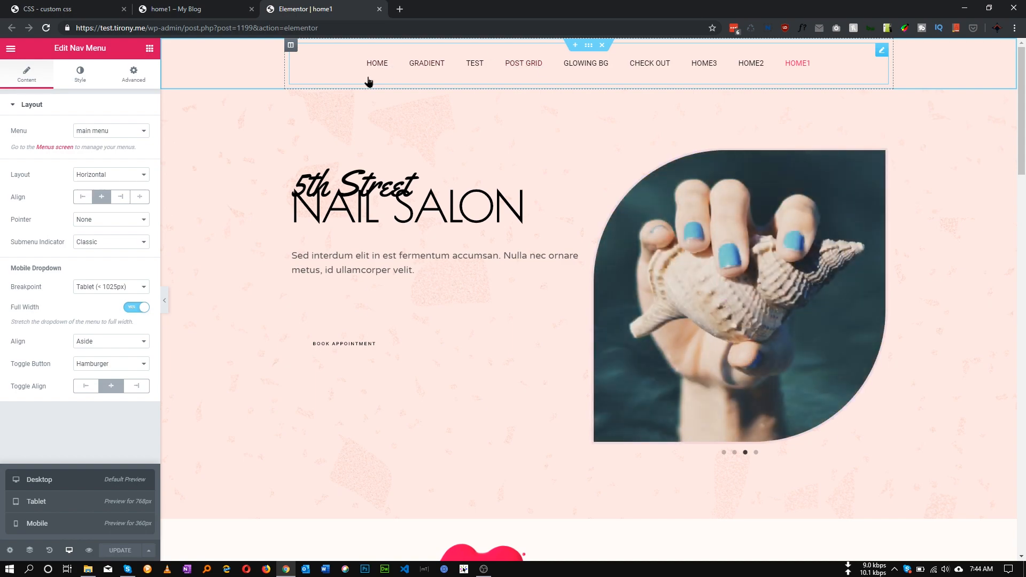
mouse_move(462, 68)
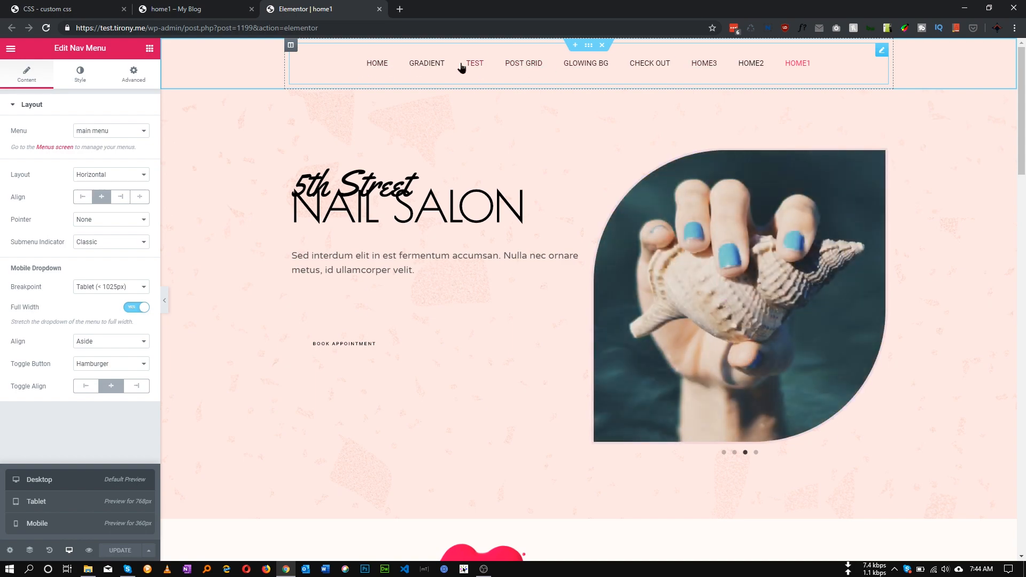
Preview the page in Mobile responsive mode so the footer nav menu shows as a hamburger toggle.
scroll("down", 3)
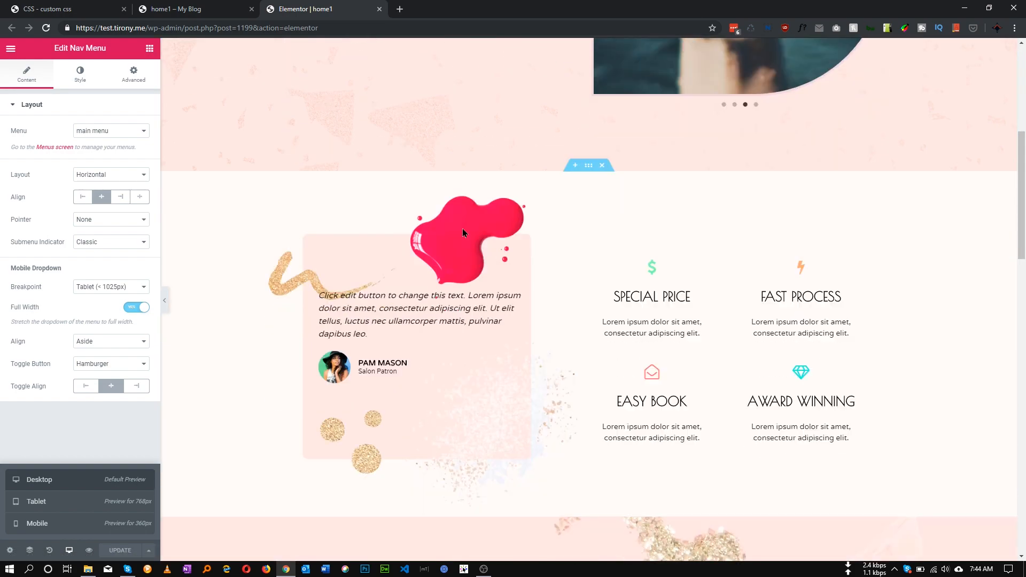
scroll("down", 3)
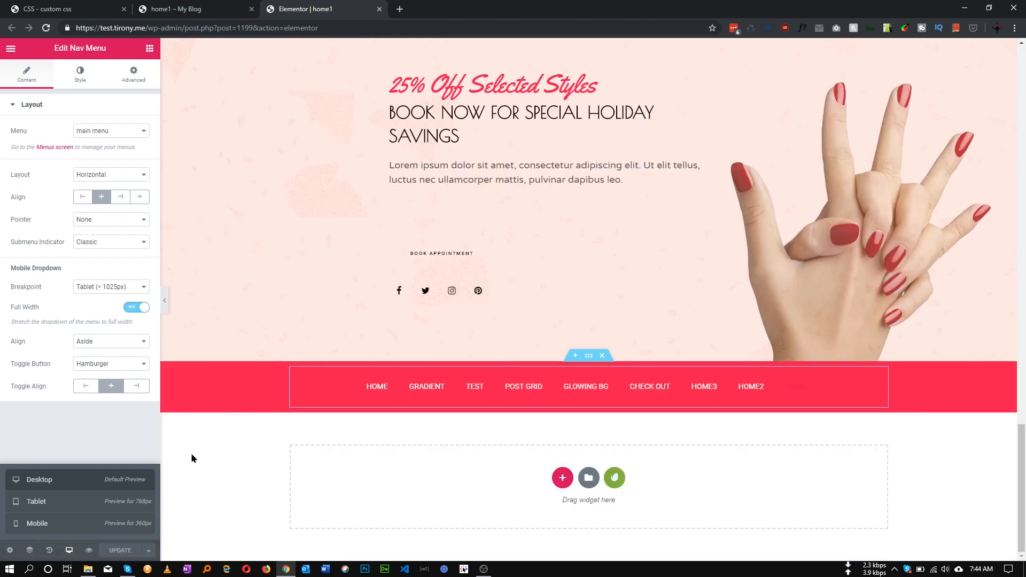
left_click(36, 523)
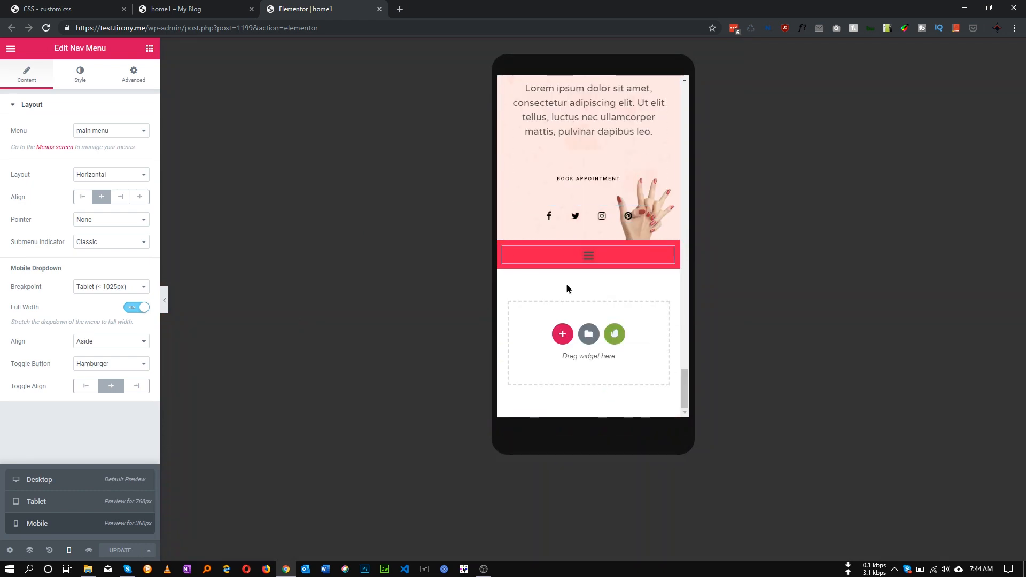
mouse_move(686, 328)
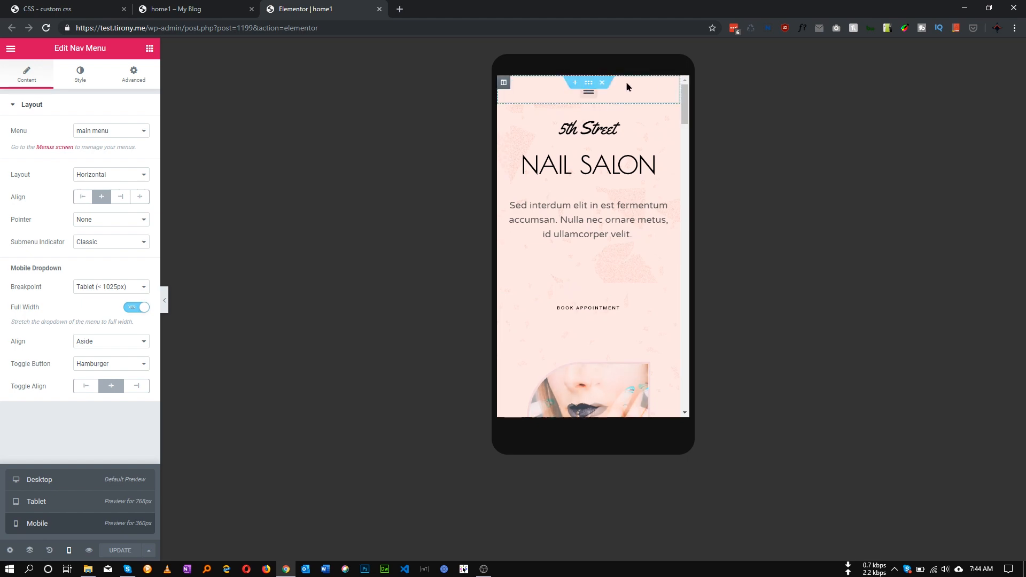
scroll("down", 3)
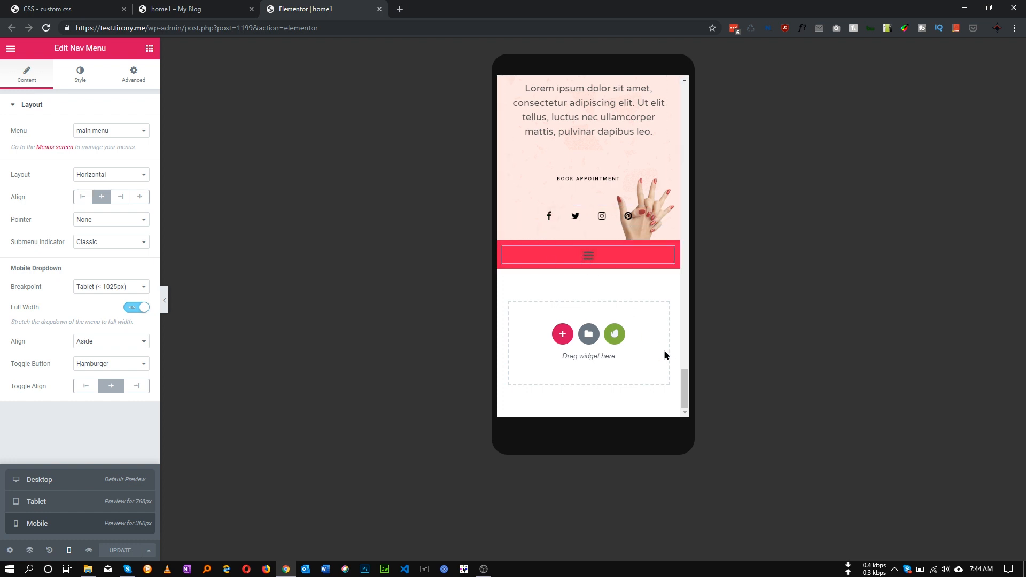
mouse_move(75, 481)
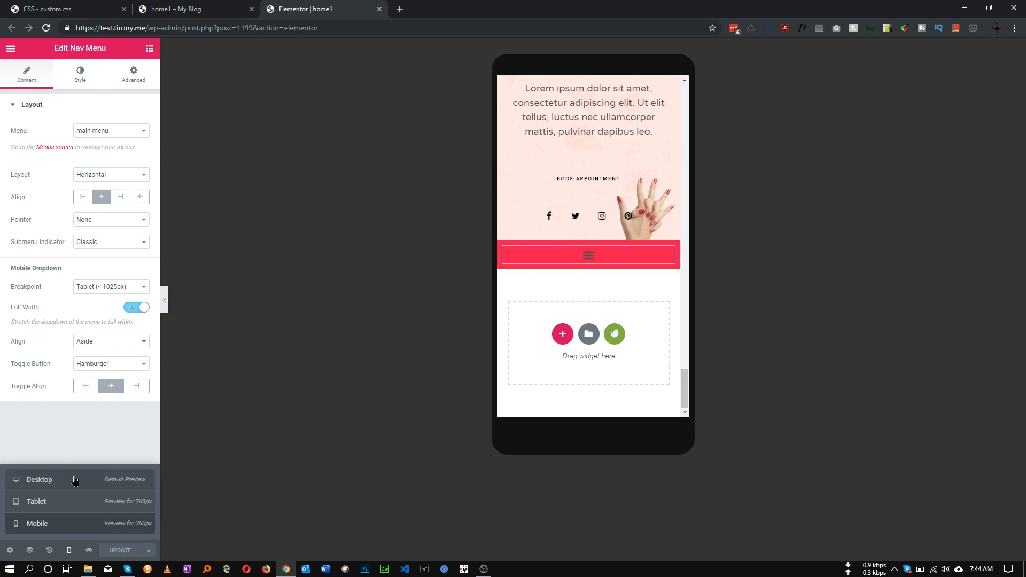
Return to Desktop mode and select the footer nav menu's menu_mobile class under Advanced > CSS Classes.
left_click(39, 479)
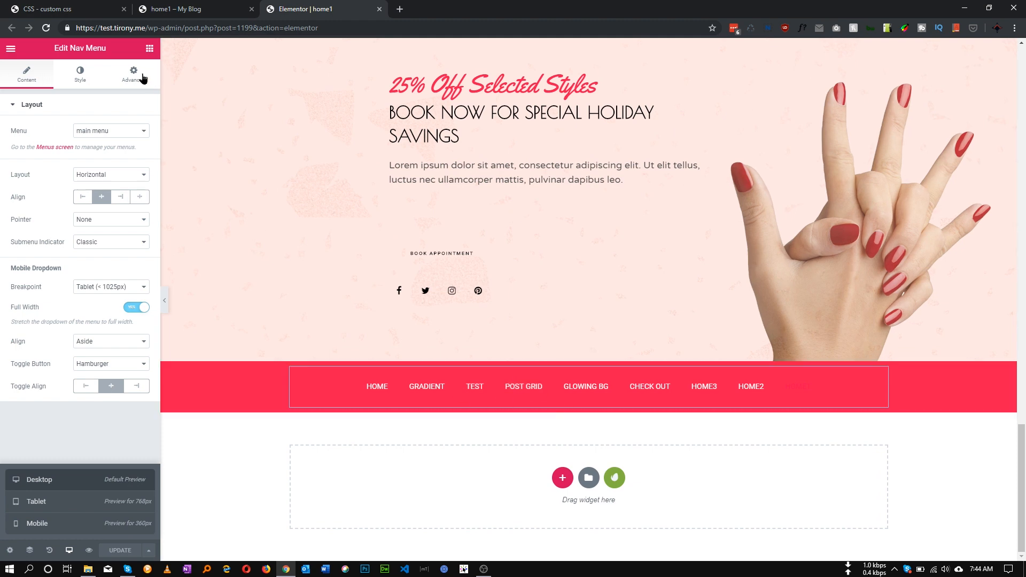
left_click(132, 73)
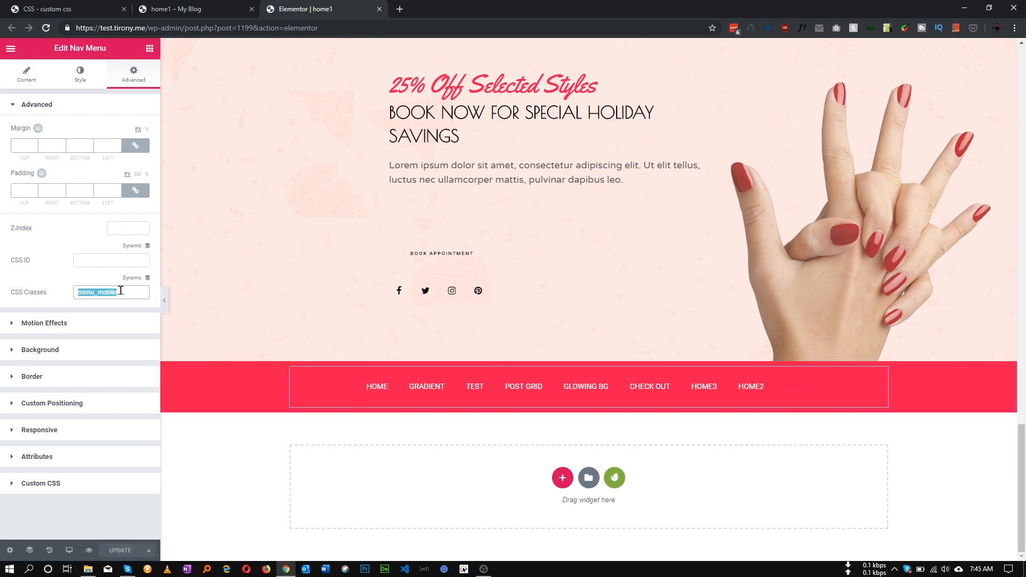
left_click(404, 387)
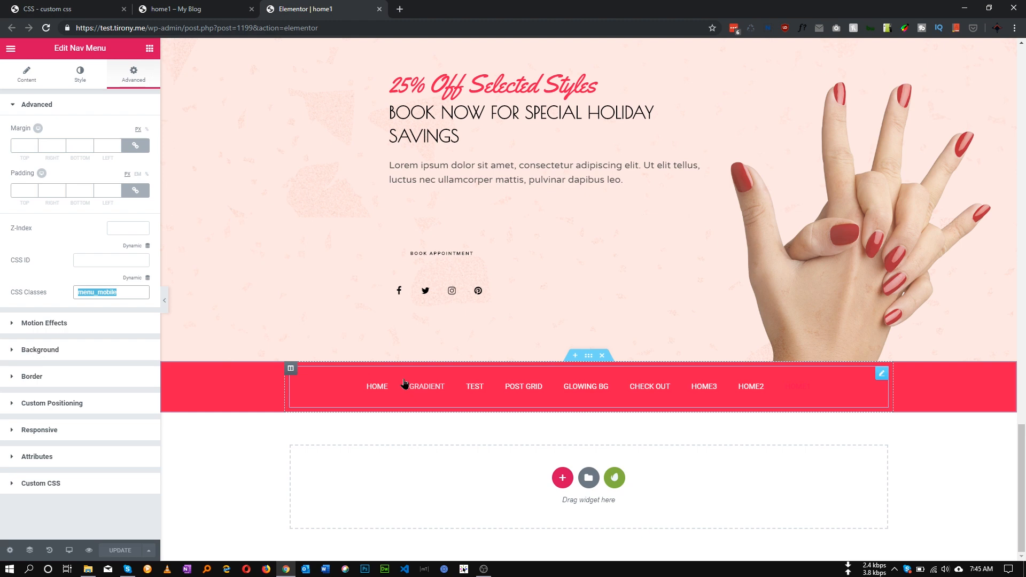
mouse_move(344, 388)
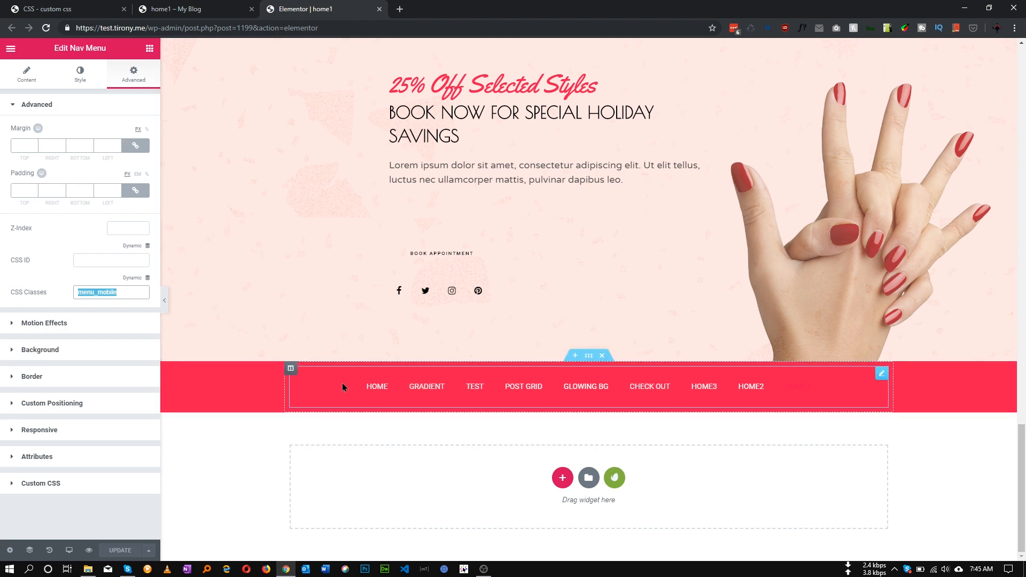
Switch from the custom CSS code tab to the live home1 site preview with DevTools mobile emulation.
left_click(48, 13)
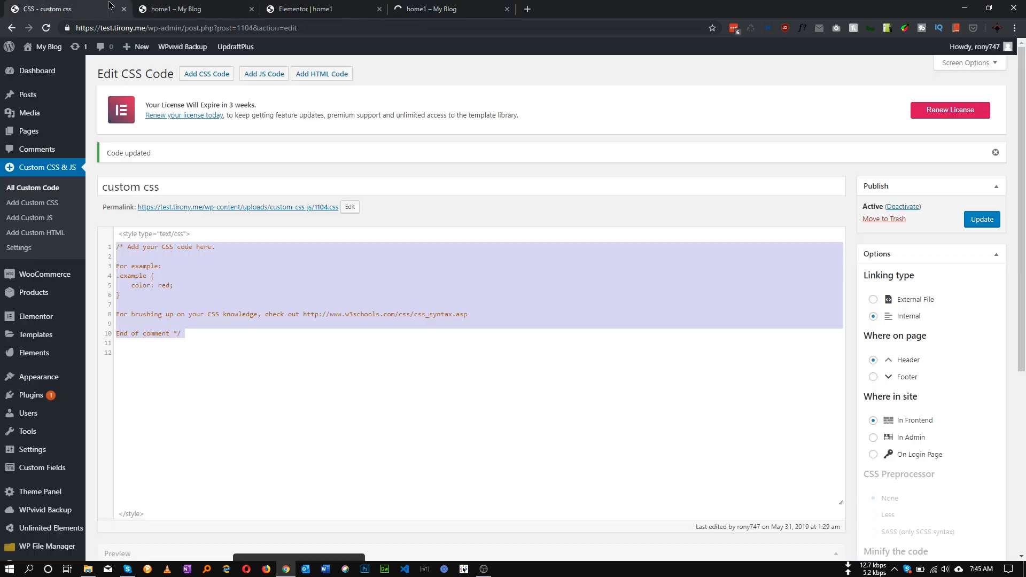
left_click(448, 8)
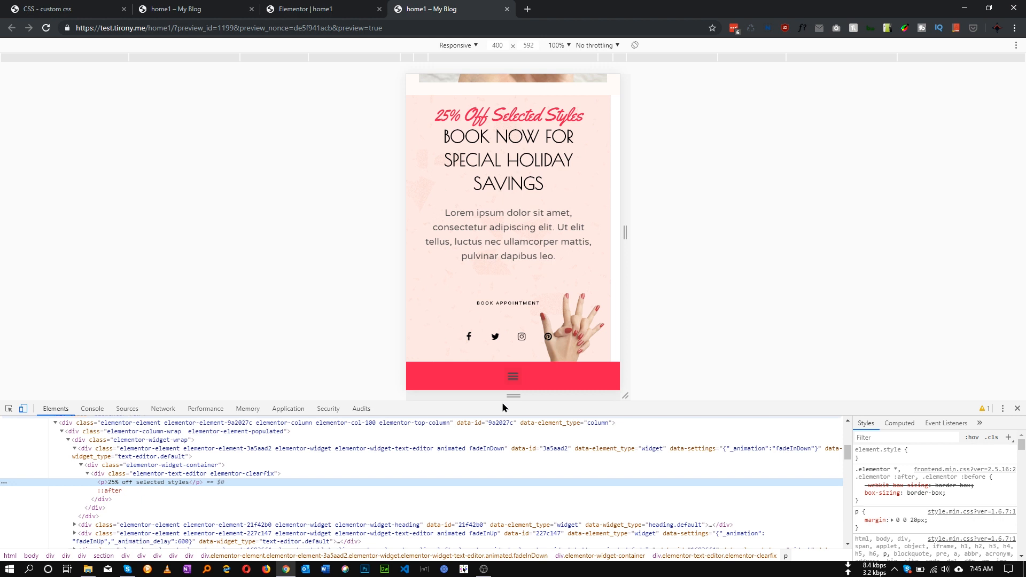
mouse_move(513, 376)
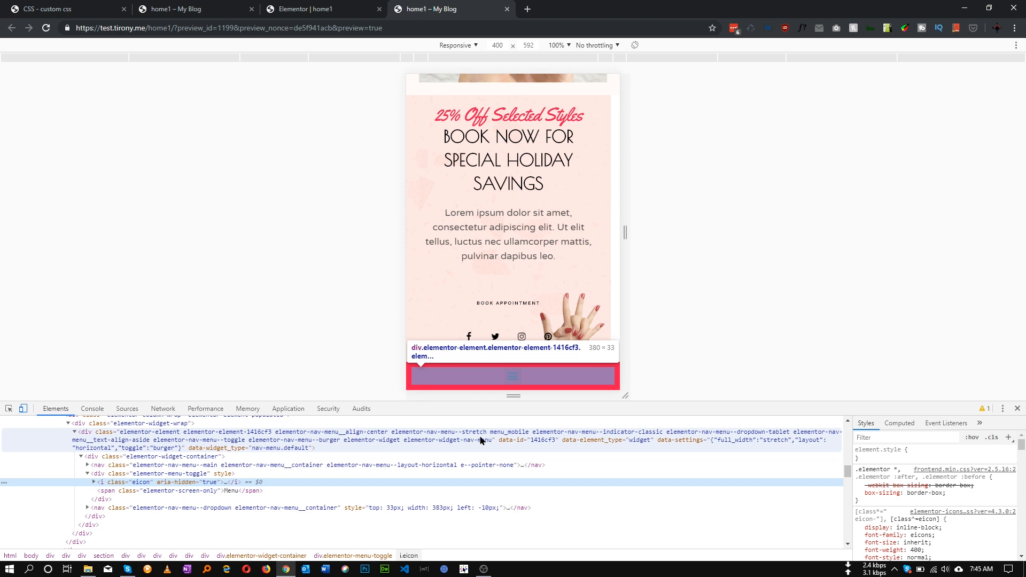
mouse_move(497, 434)
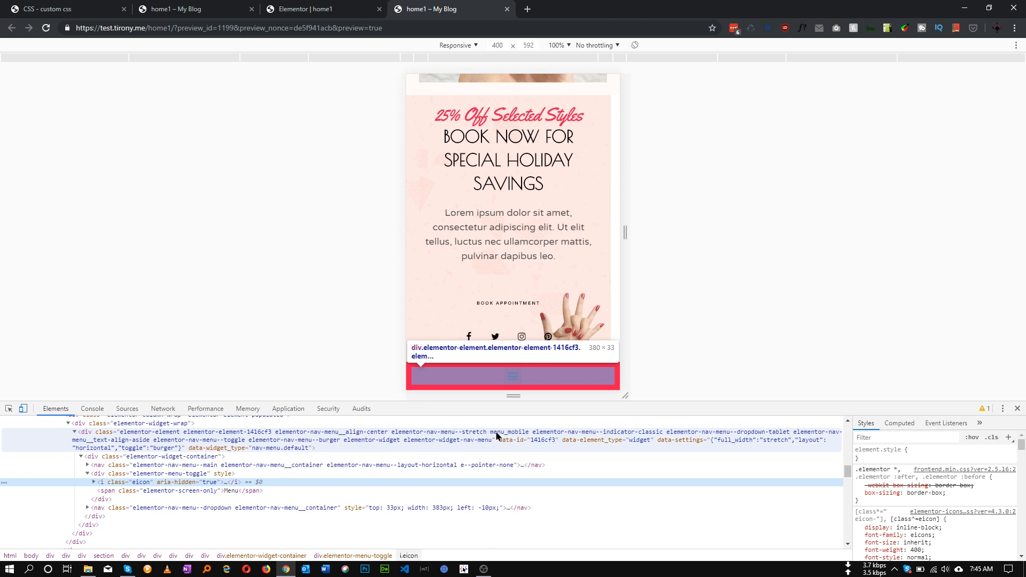
mouse_move(507, 434)
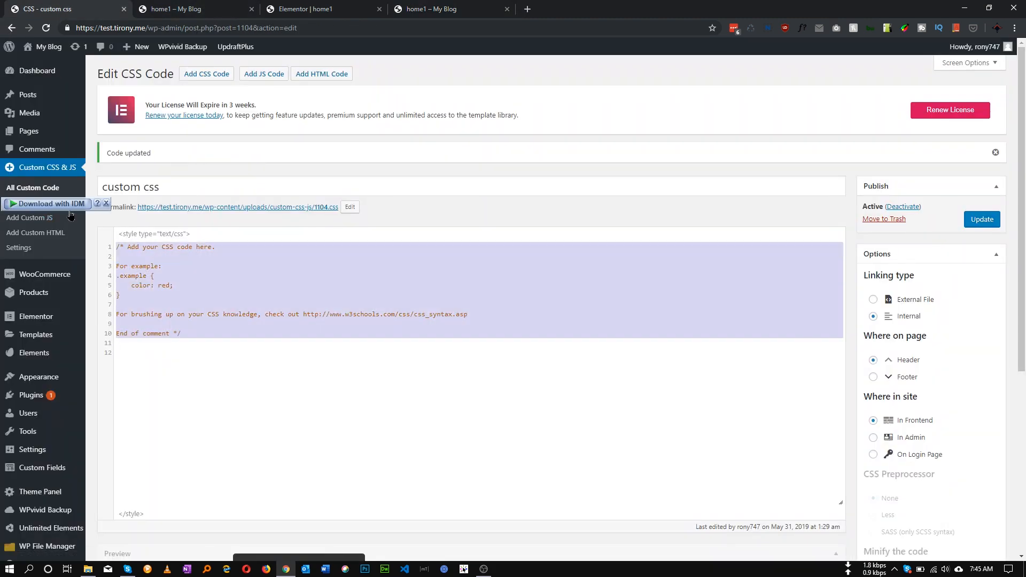
Replace the editor's default comment with an empty .menu_mobile{} rule, checking the DevTools preview.
key("Delete")
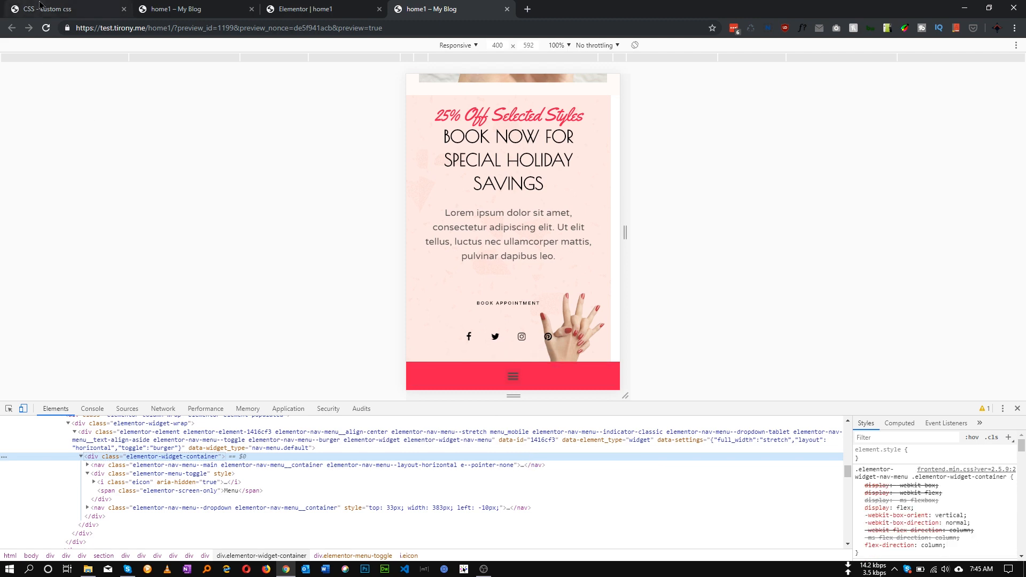
left_click(48, 9)
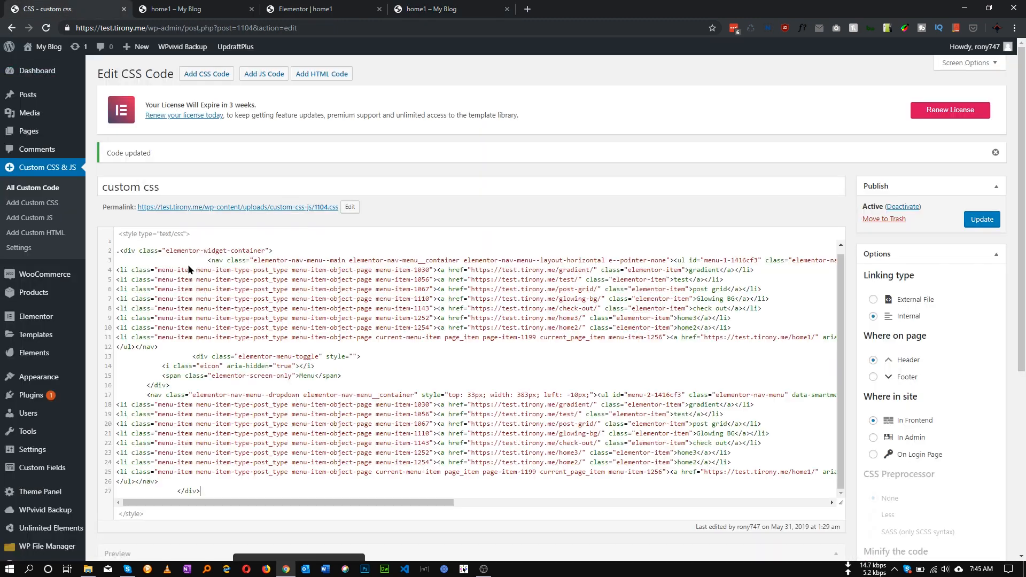
type(".menu_m")
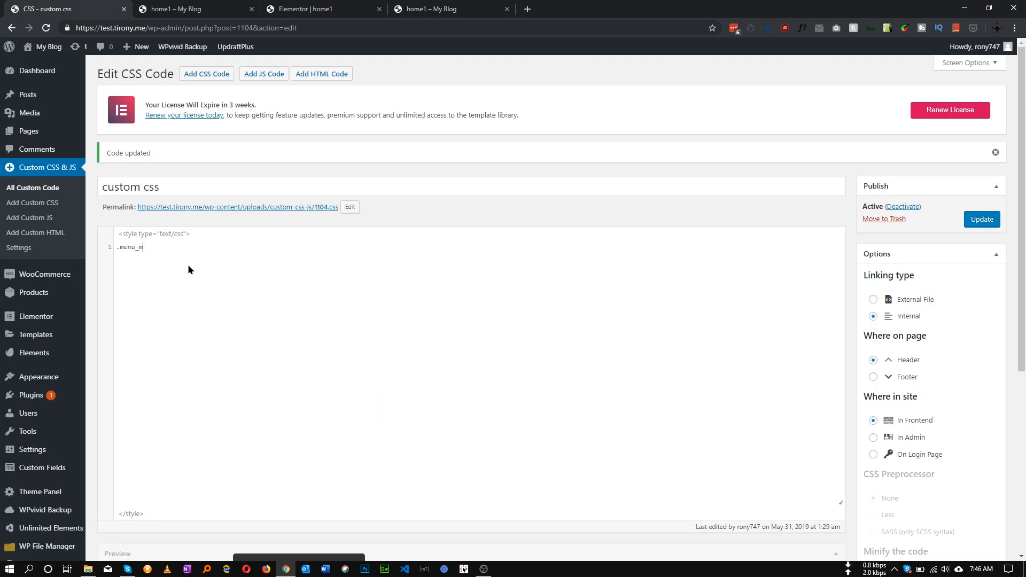
type("obile{}")
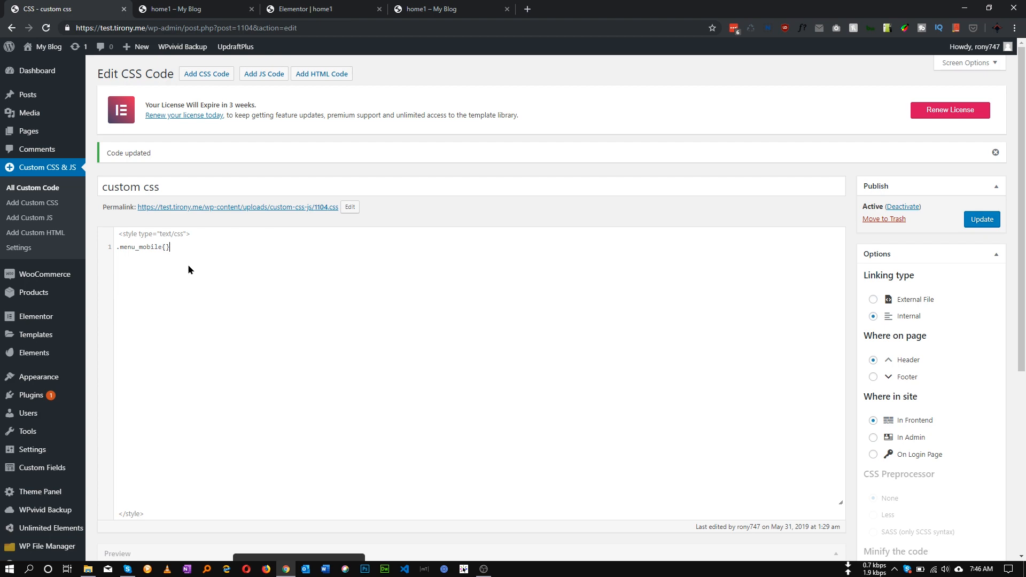
left_click(444, 9)
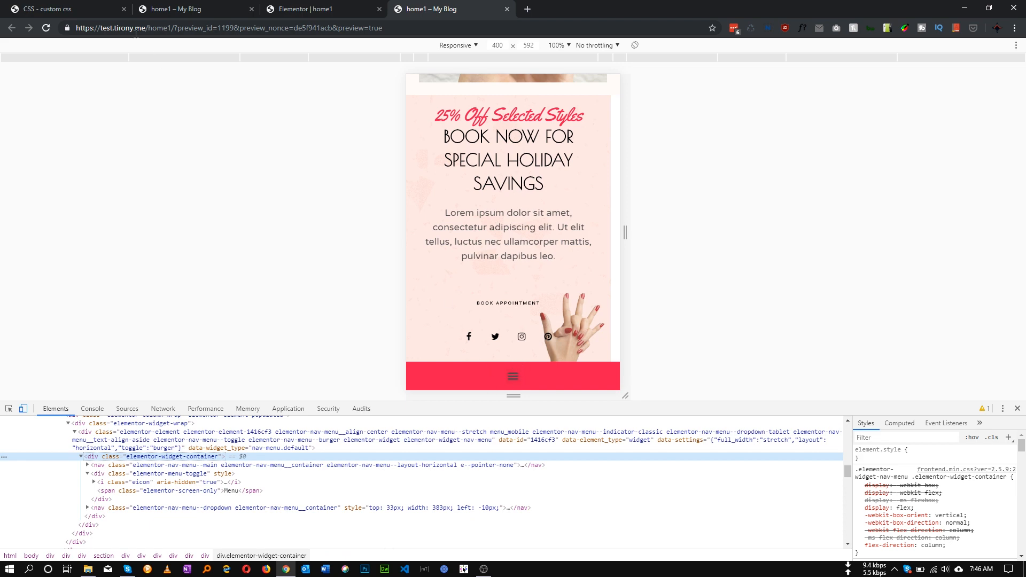
left_click(53, 9)
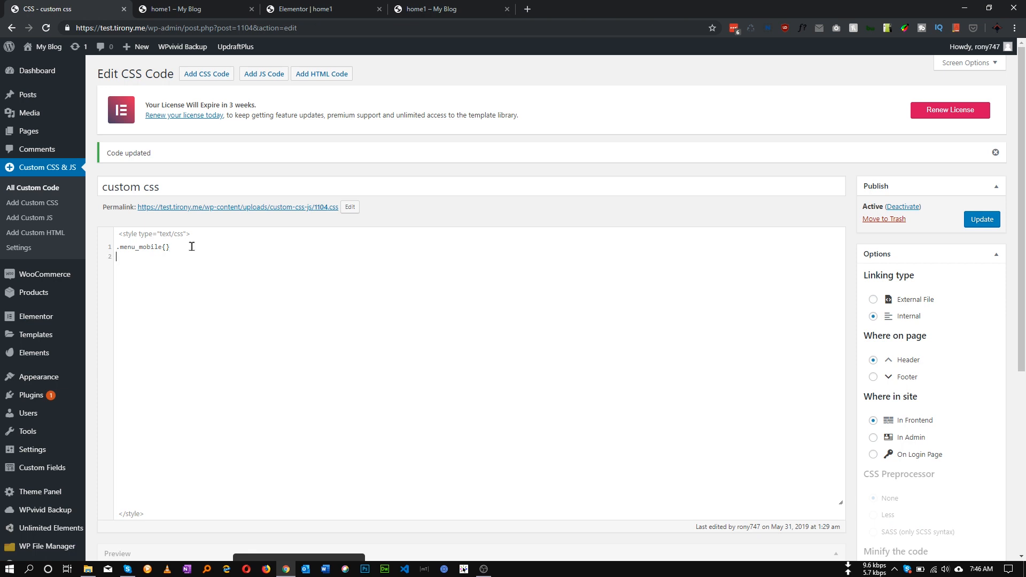
key("Enter")
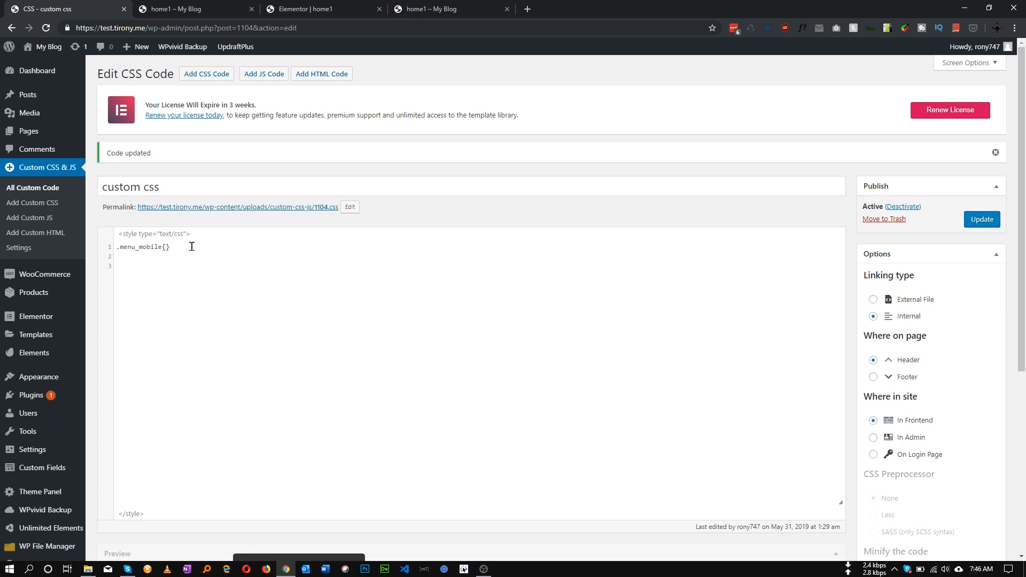
type("@")
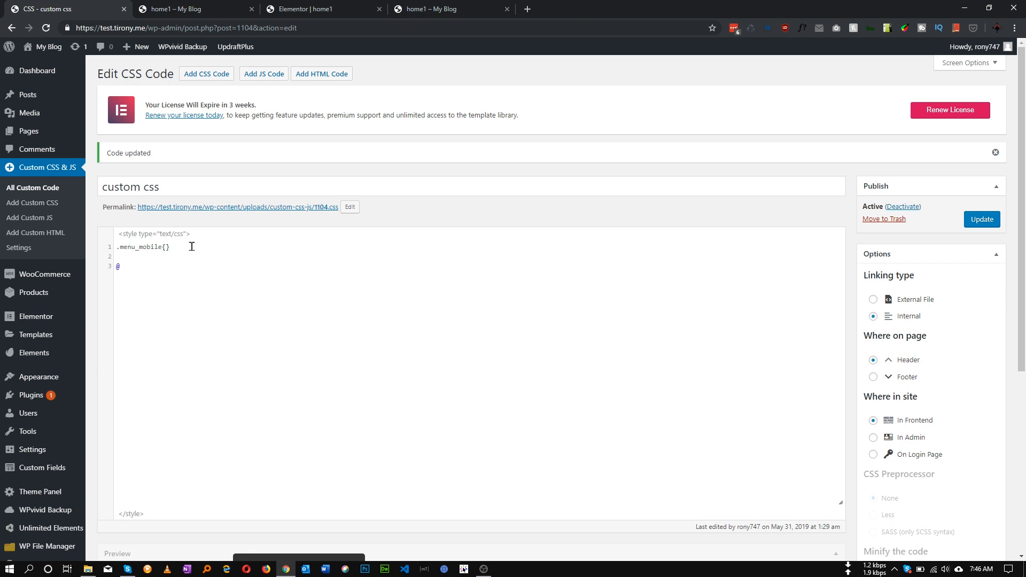
type("media")
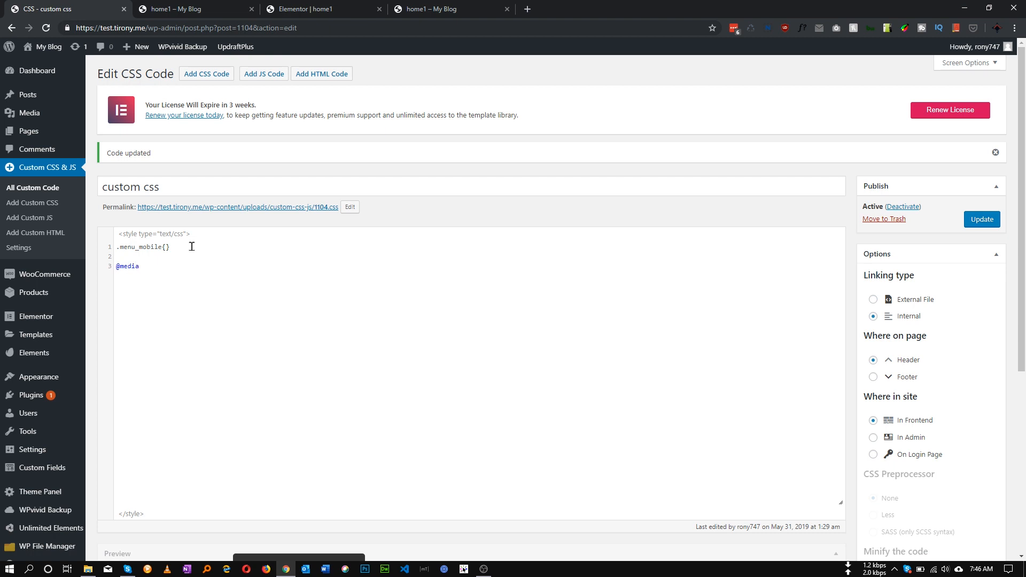
type("screen and (")
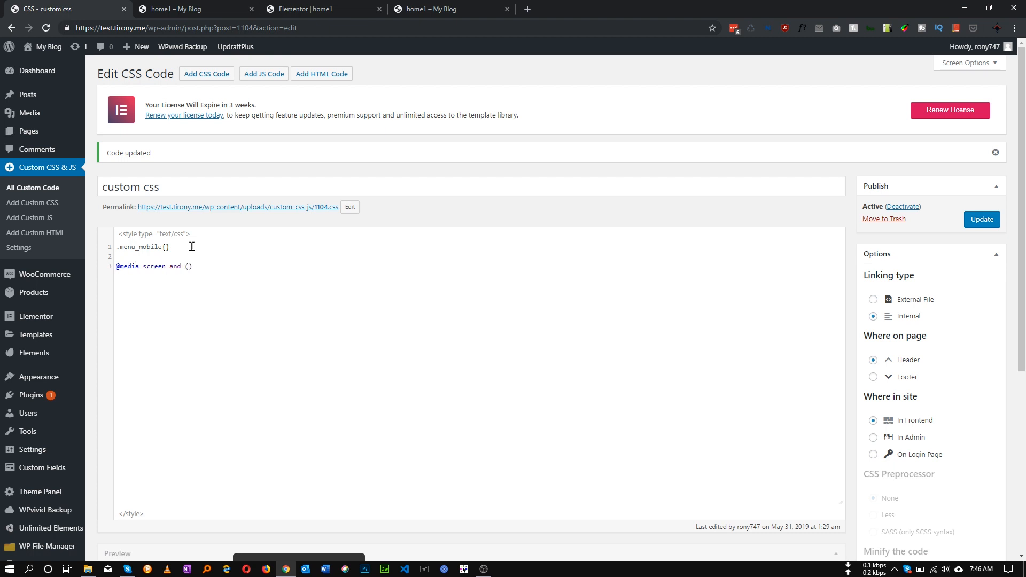
type("max-width:767px")
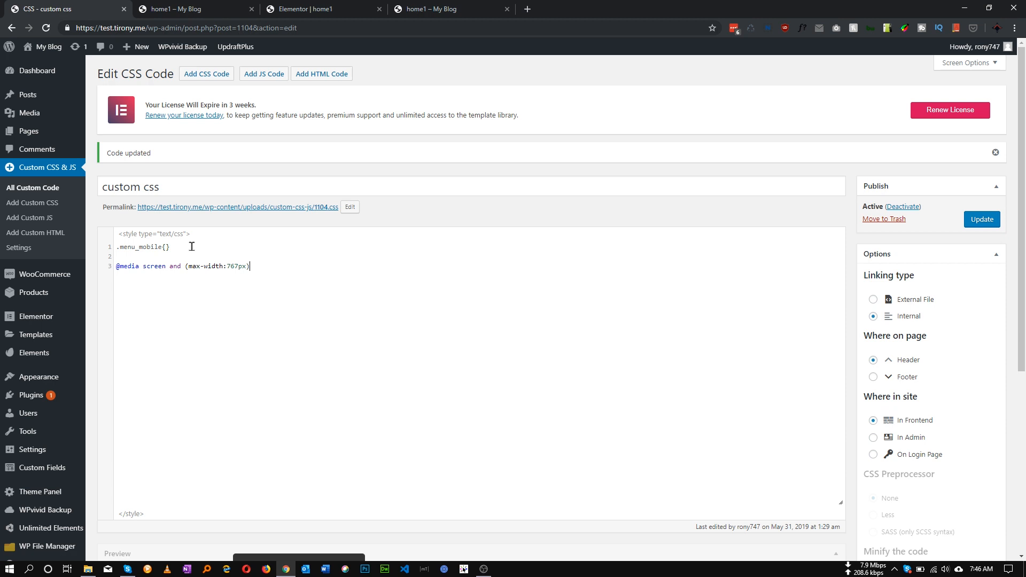
type("{")
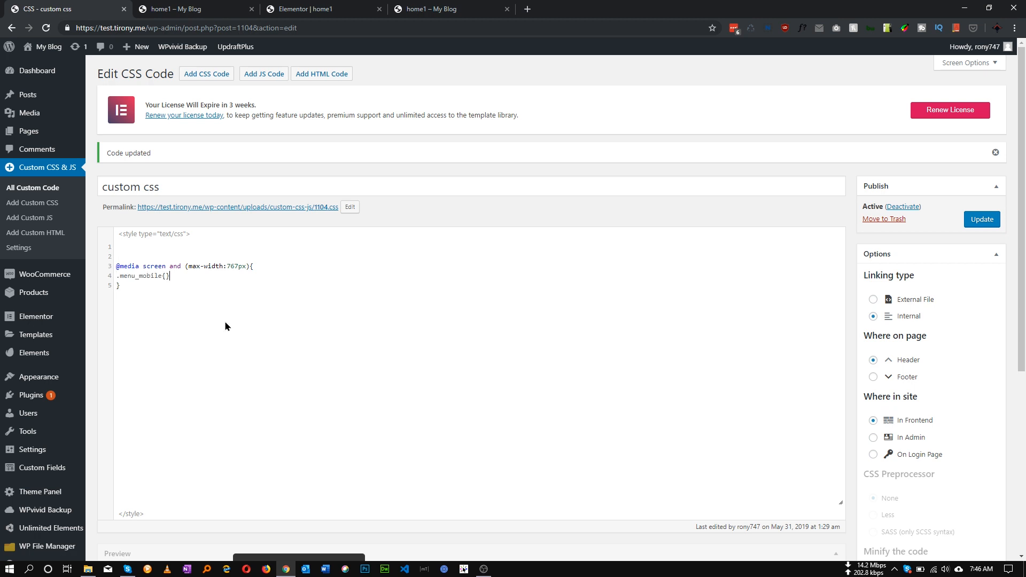
left_click(228, 265)
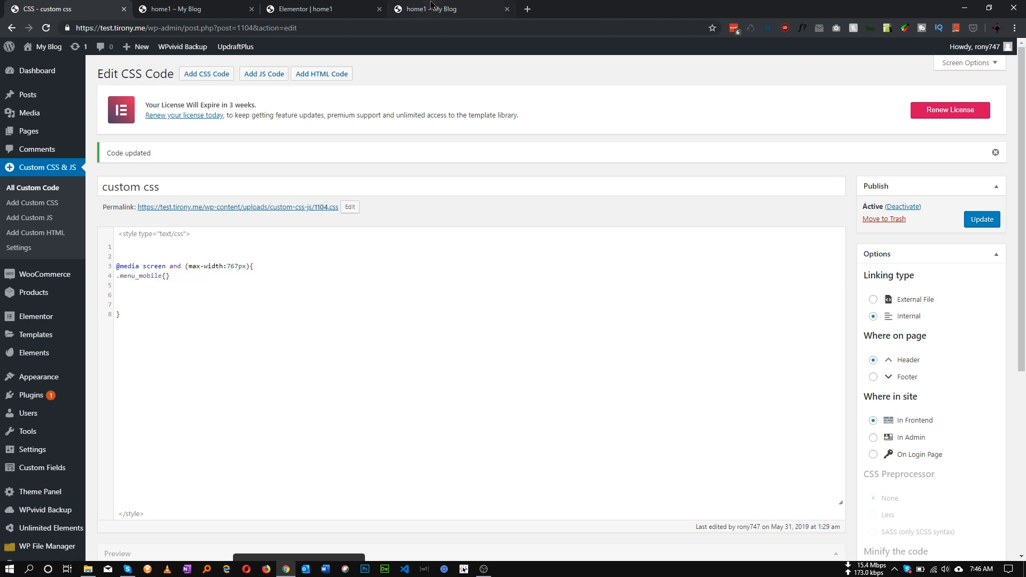
Inspect the footer hamburger in DevTools to find the div.elementor-menu-toggle class.
left_click(451, 10)
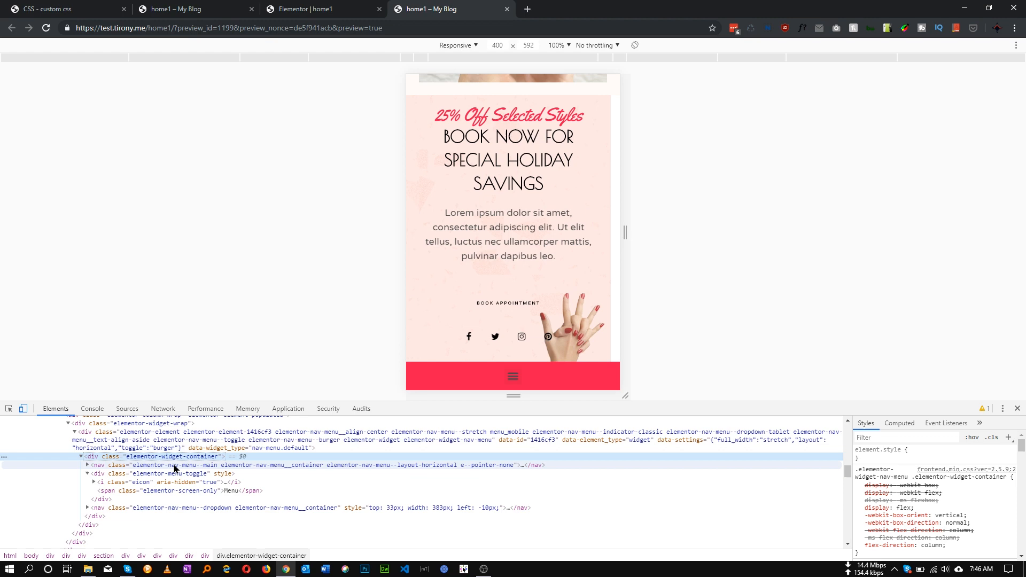
mouse_move(142, 477)
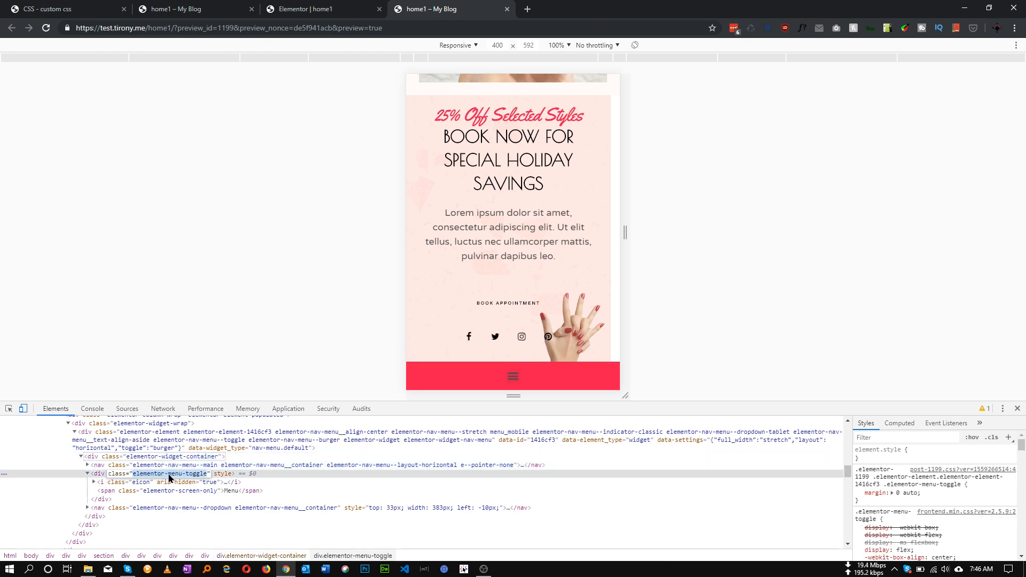
left_click(51, 11)
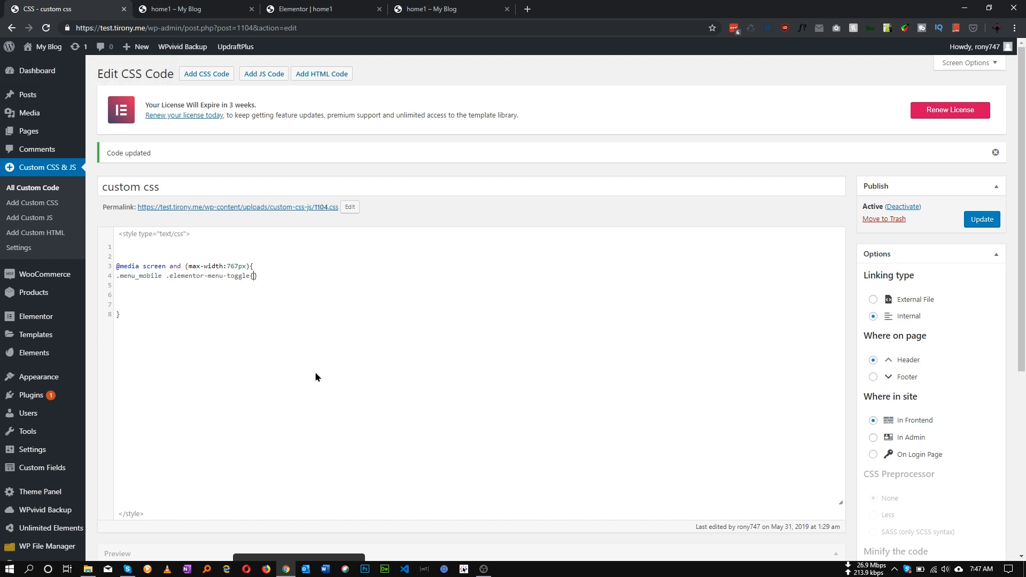
Give .menu_mobile .elementor-menu-toggle display:none and update the saved custom CSS.
type("dis")
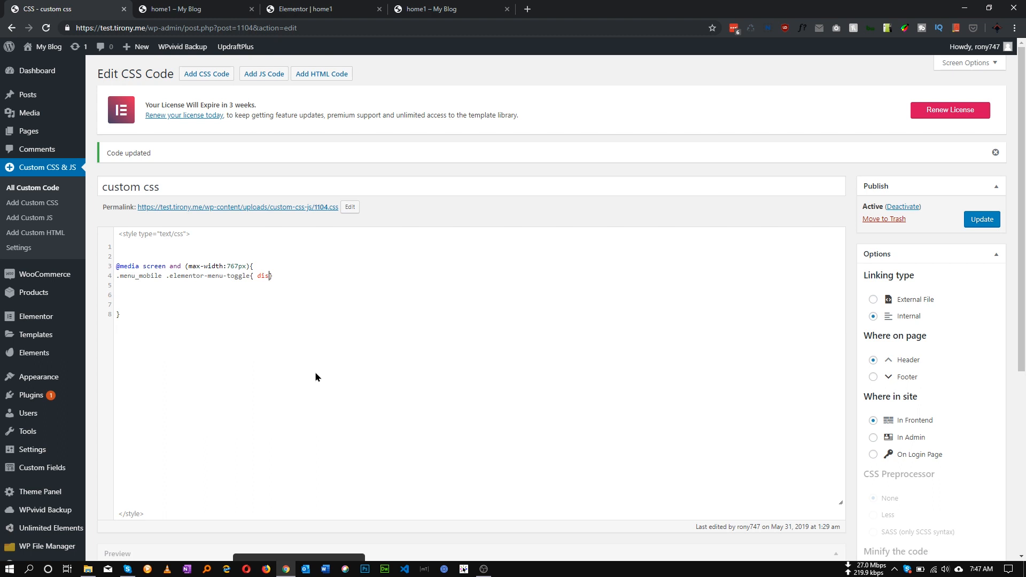
type("play:none")
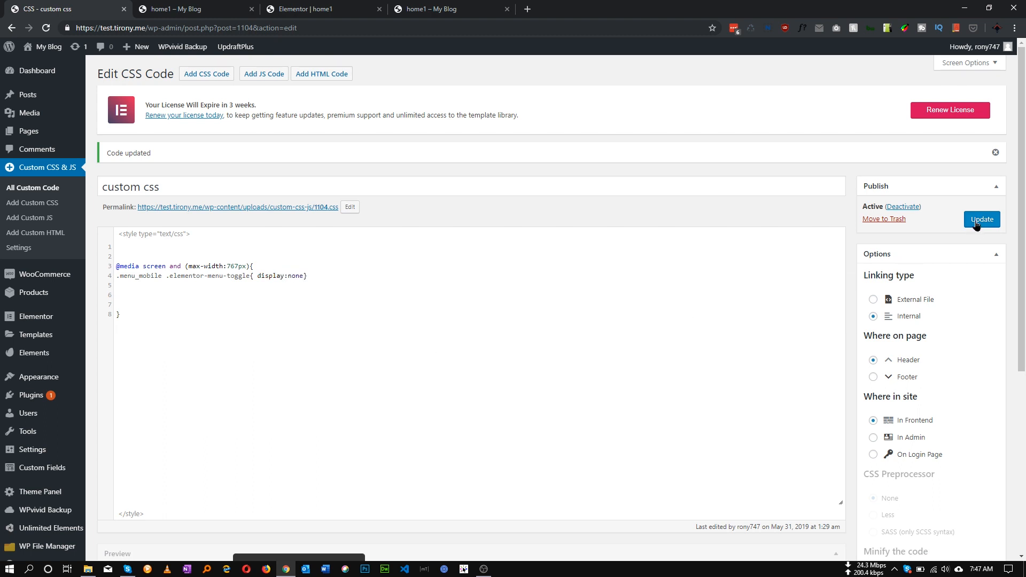
left_click(981, 219)
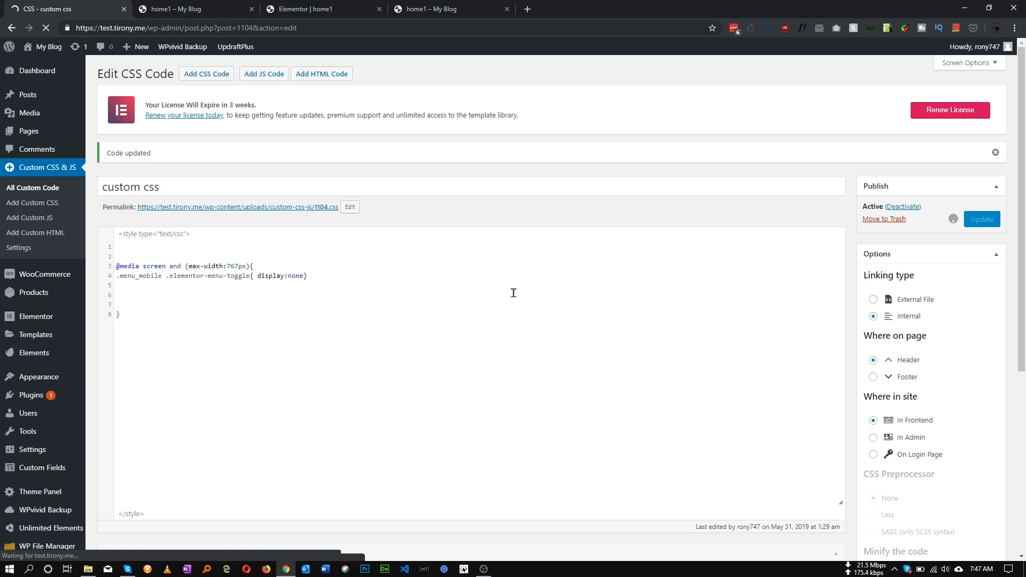
left_click(981, 219)
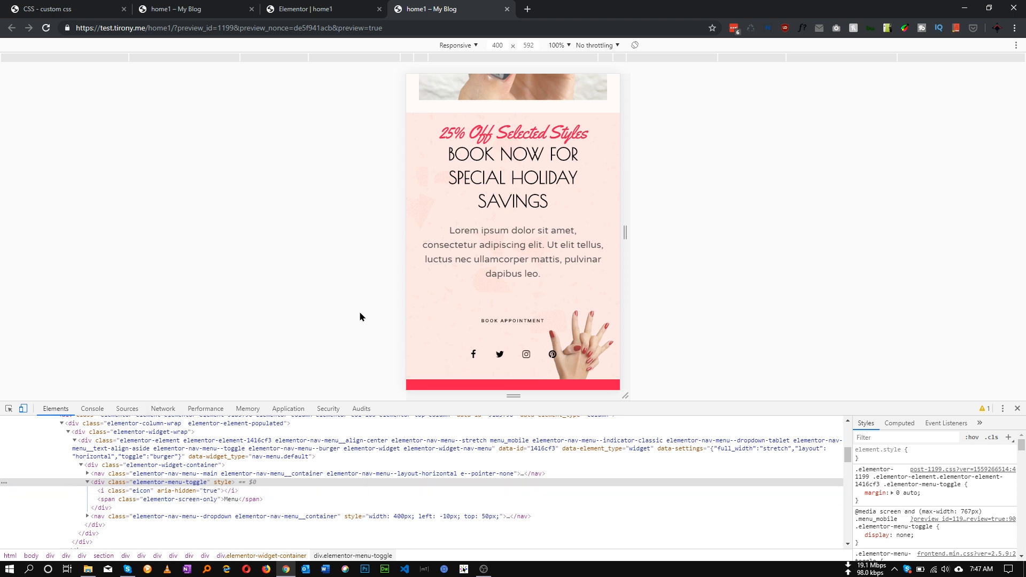
mouse_move(513, 391)
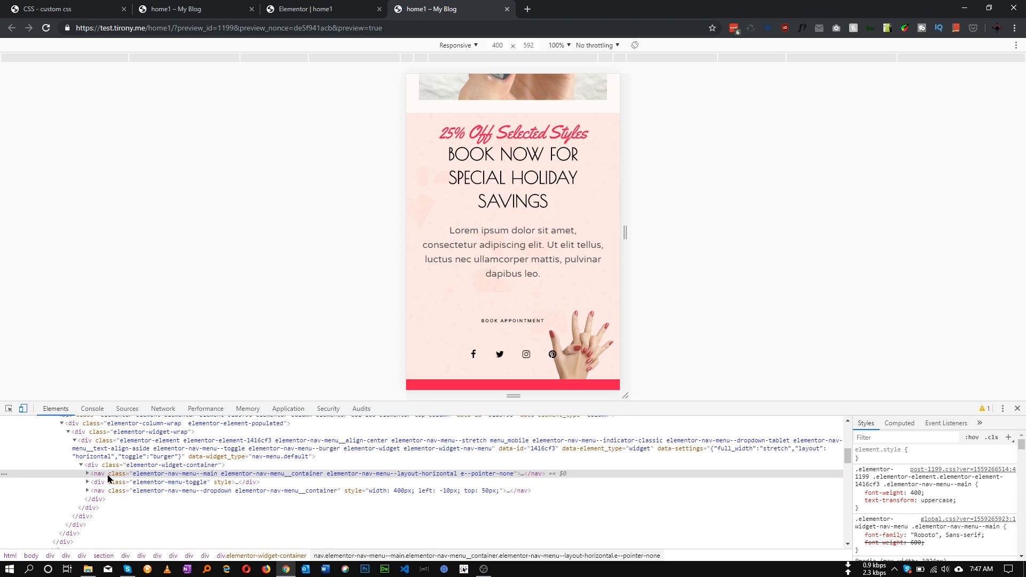
mouse_move(169, 478)
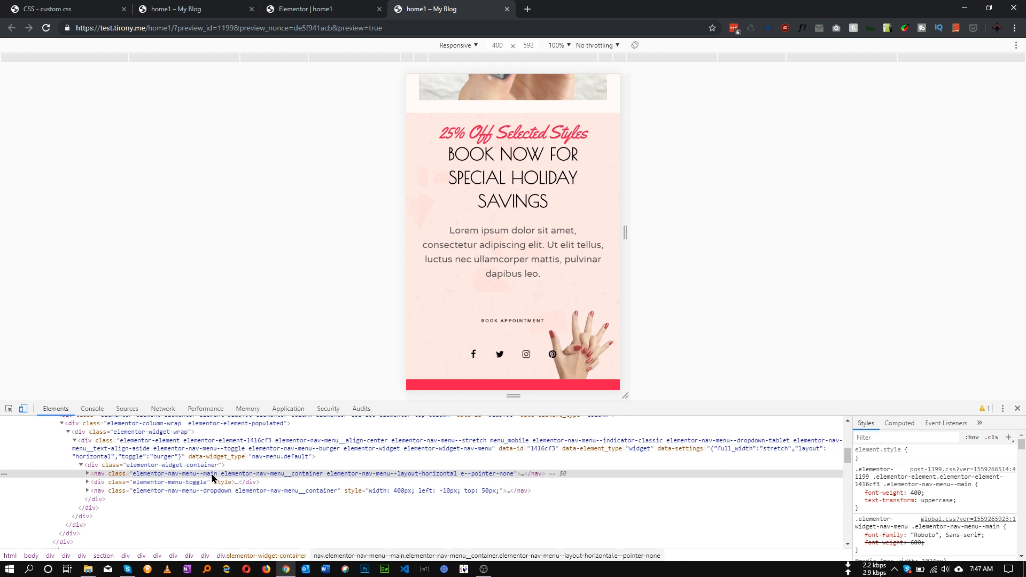
Expand the footer's nav.elementor-nav-menu--main element in DevTools and note its class name.
left_click(88, 473)
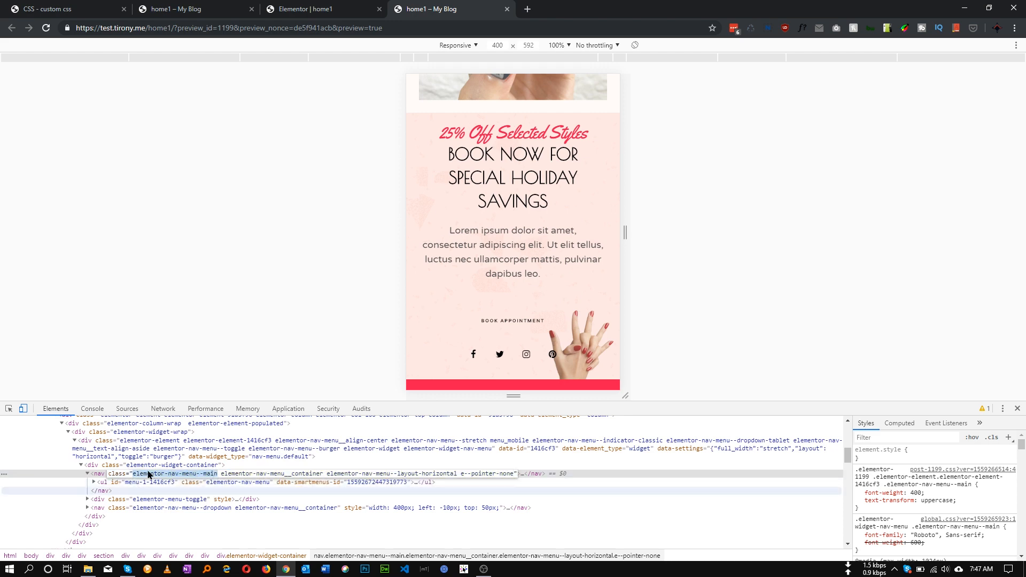
left_click(64, 11)
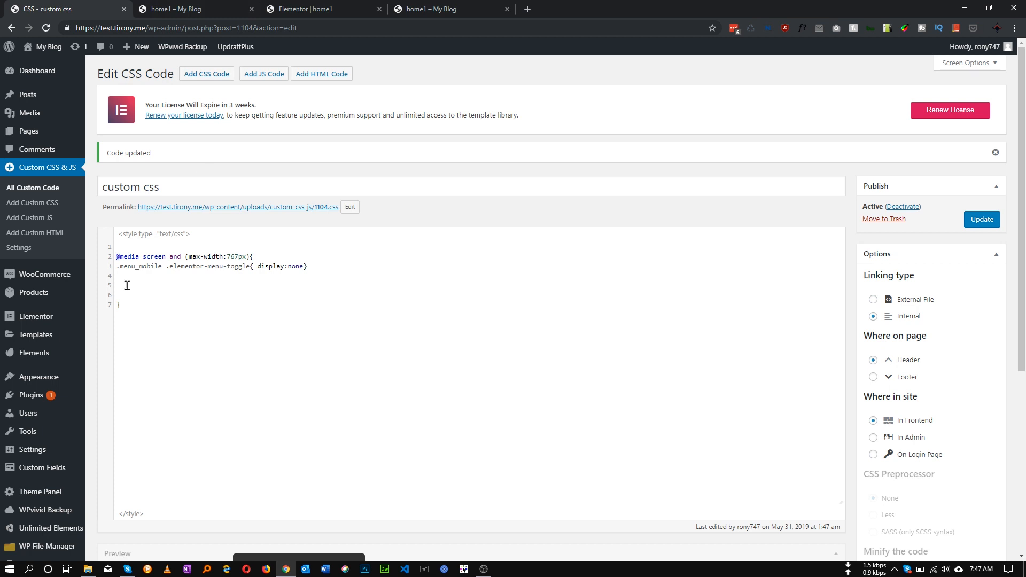
Add .menu_mobile .elementor-nav-menu--main{ display:block} inside the 767px media query.
type(".elementor-nav-menu--main{}")
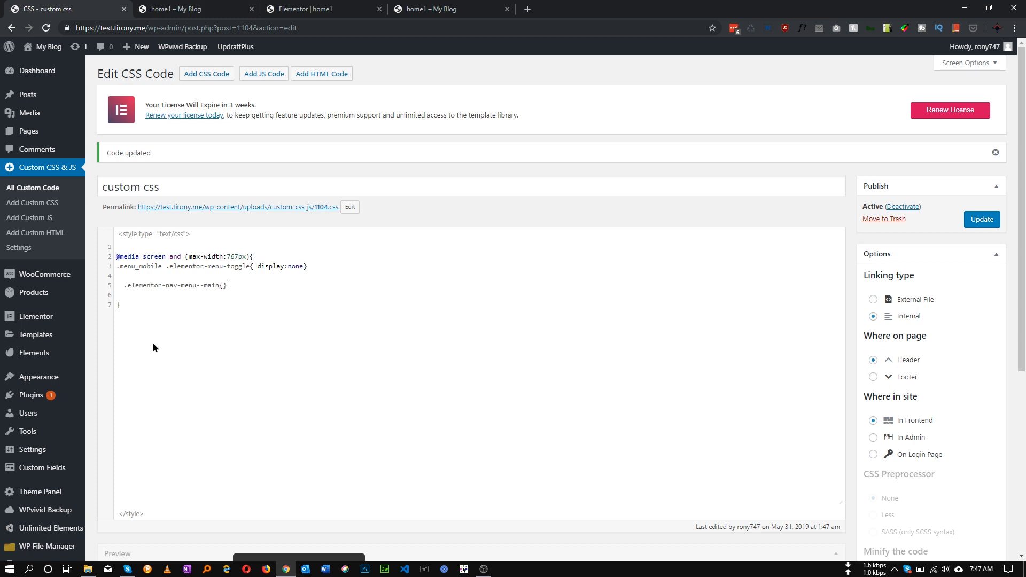
double_click(139, 266)
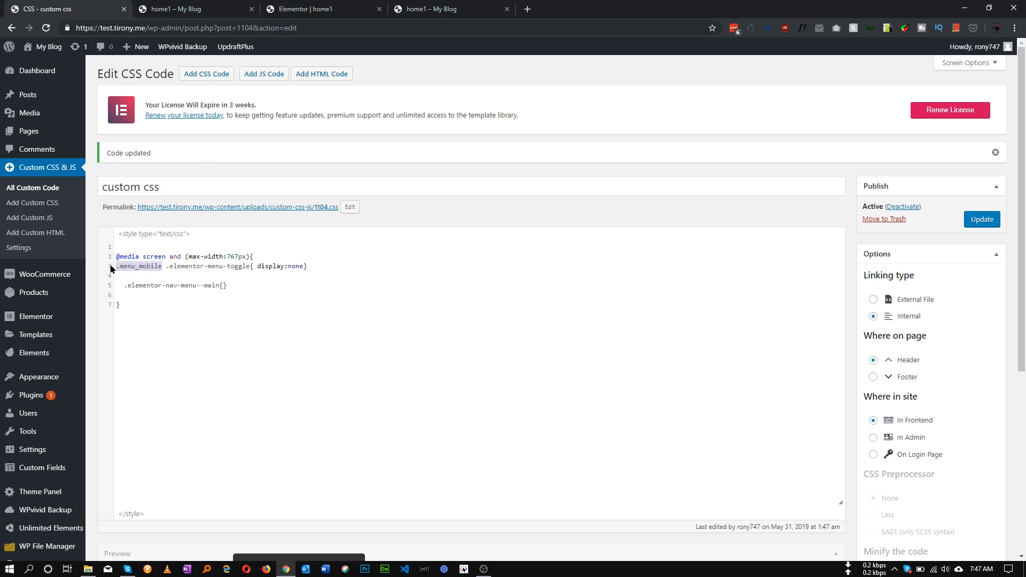
type(".menu_mobile")
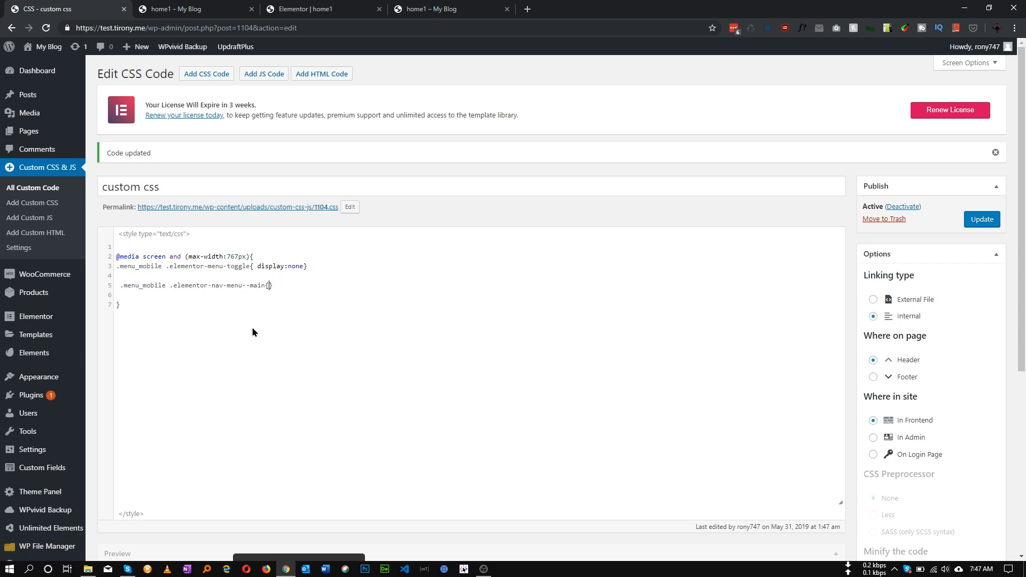
type("dis")
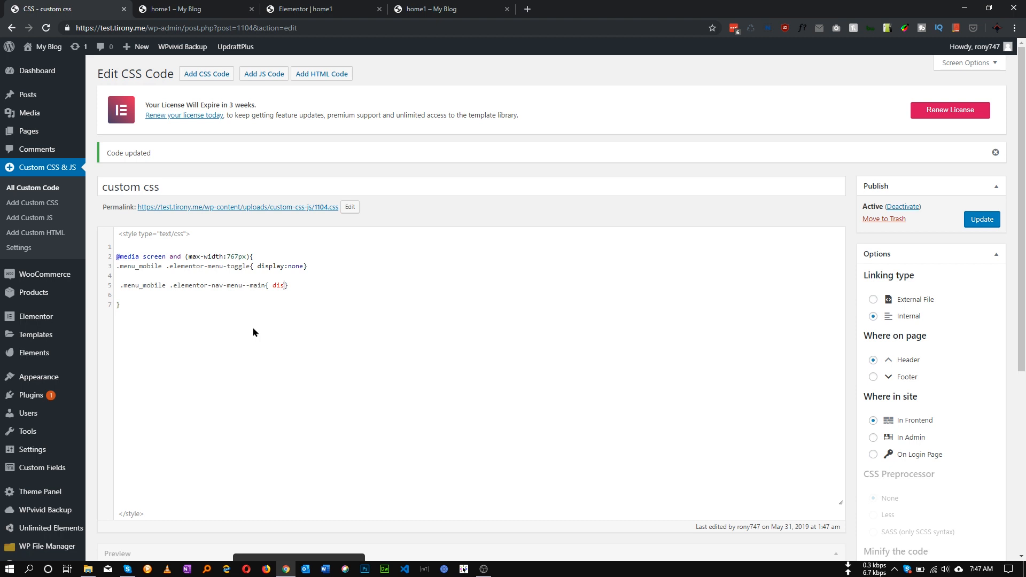
type("play:")
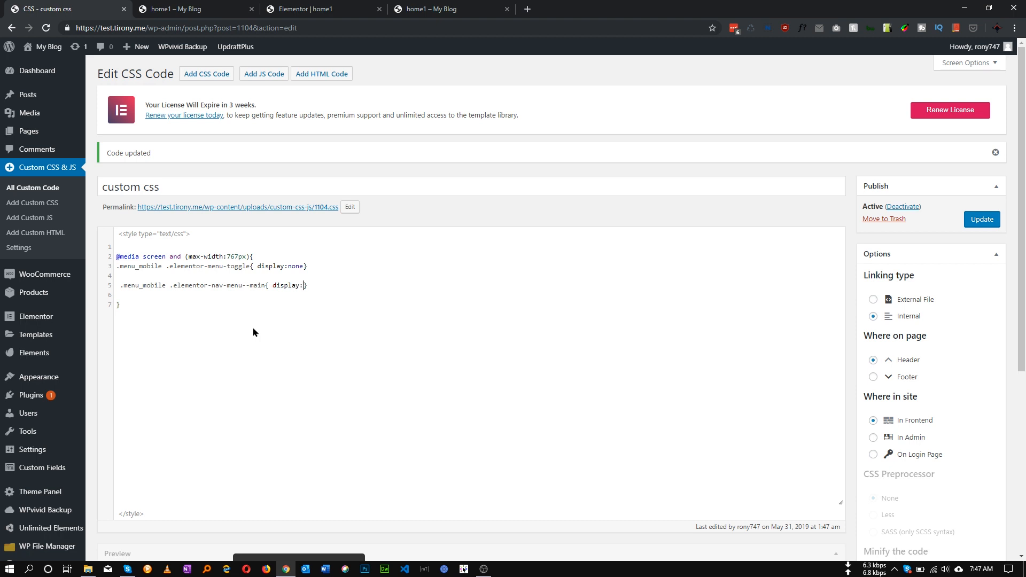
type("block")
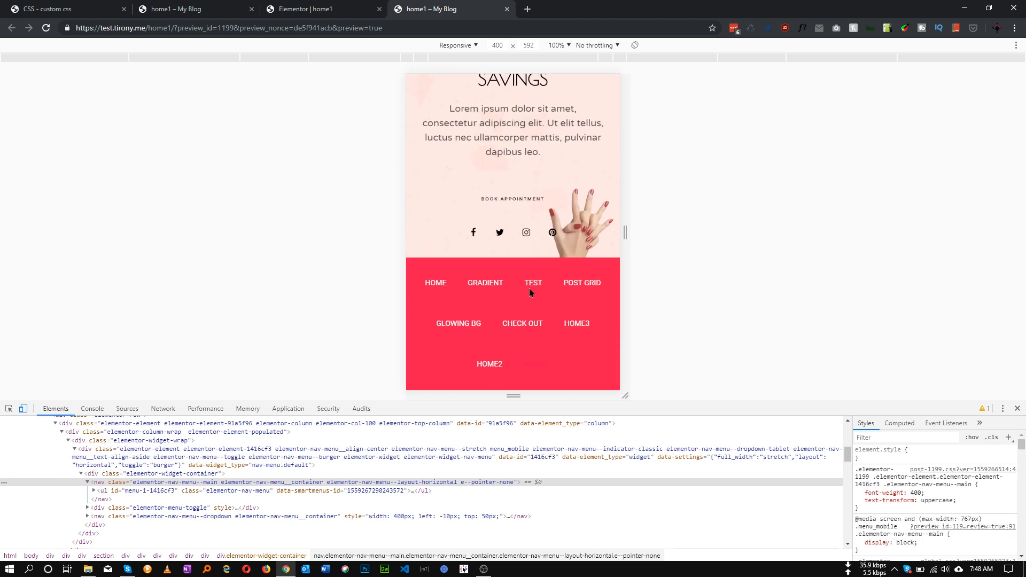
mouse_move(378, 266)
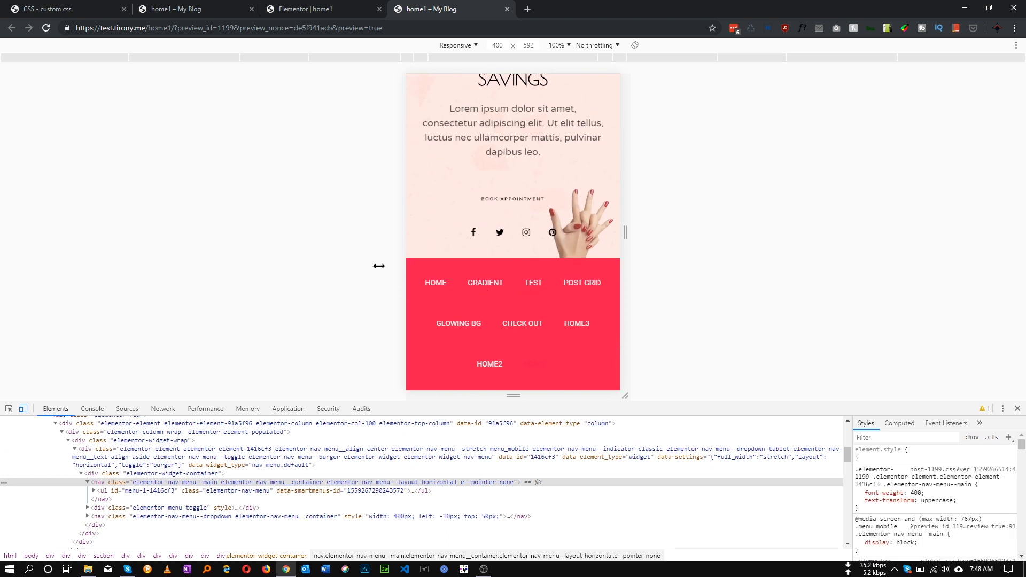
mouse_move(551, 295)
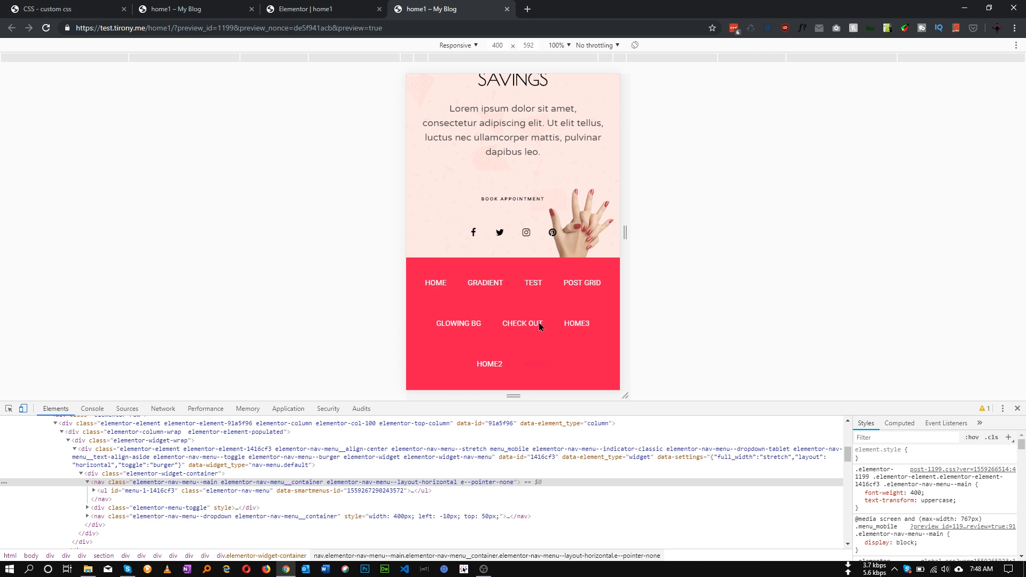
mouse_move(432, 321)
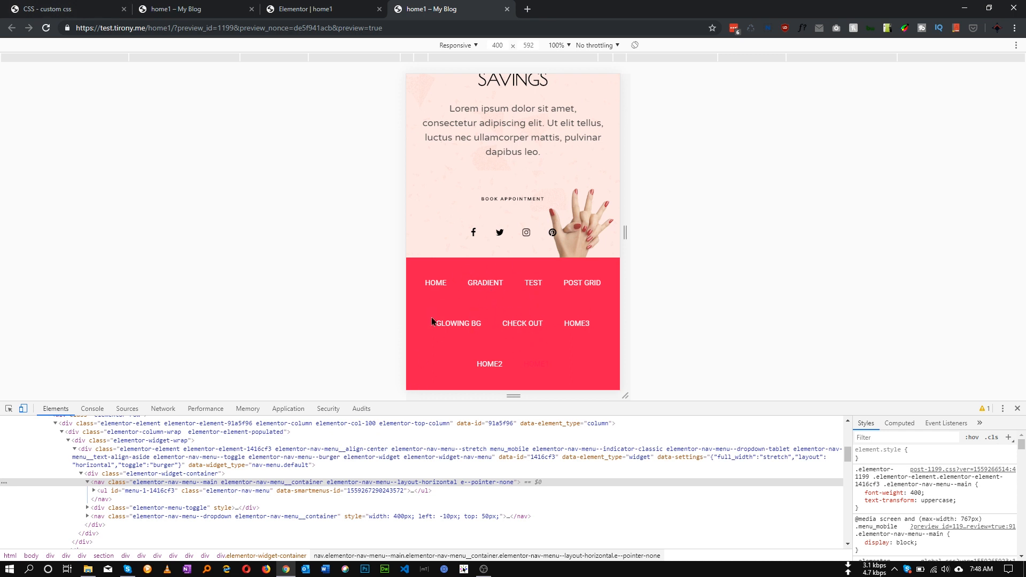